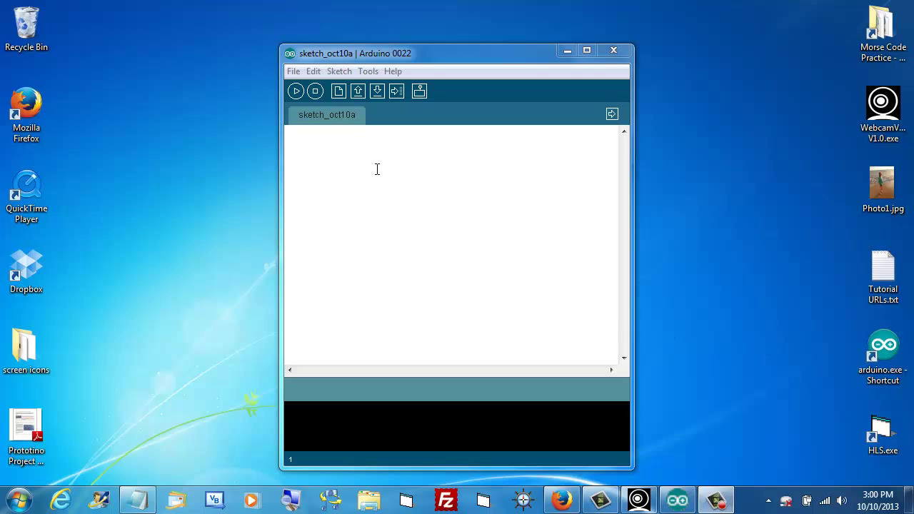
Load the ArduinoISP example sketch and upload it to the Arduino board.
{"action": "left_click", "coordinate": [294, 71]}
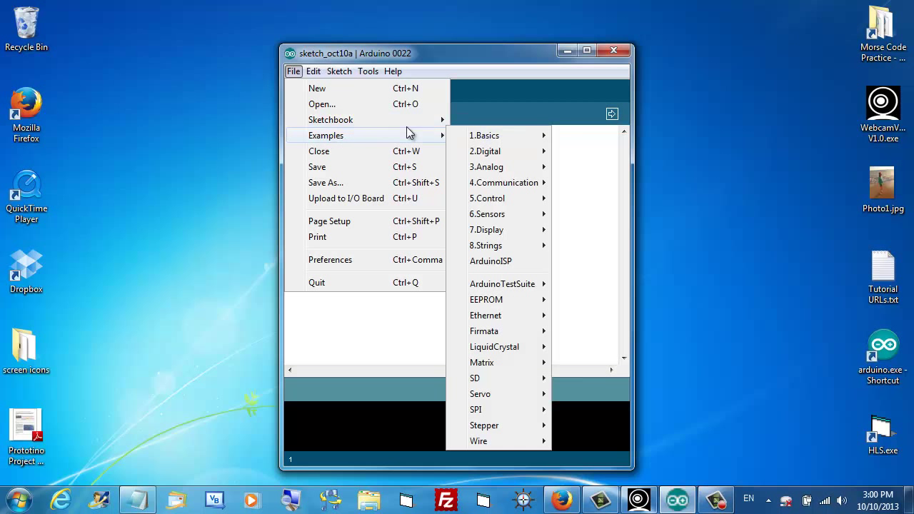
{"action": "mouse_move", "coordinate": [500, 282]}
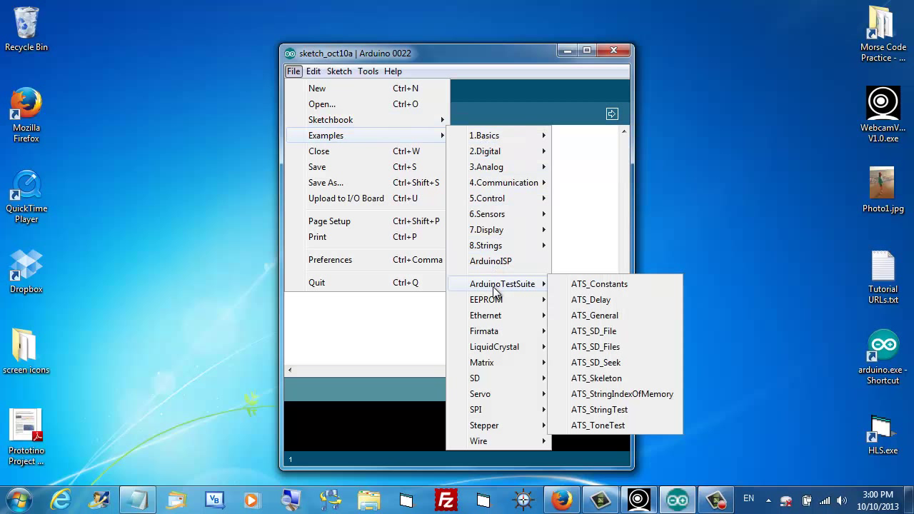
{"action": "mouse_move", "coordinate": [494, 264]}
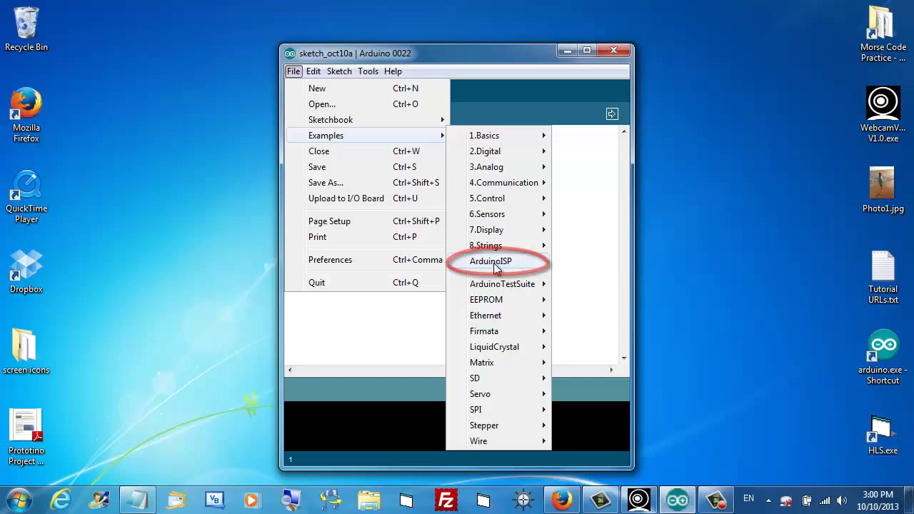
{"action": "left_click", "coordinate": [492, 260]}
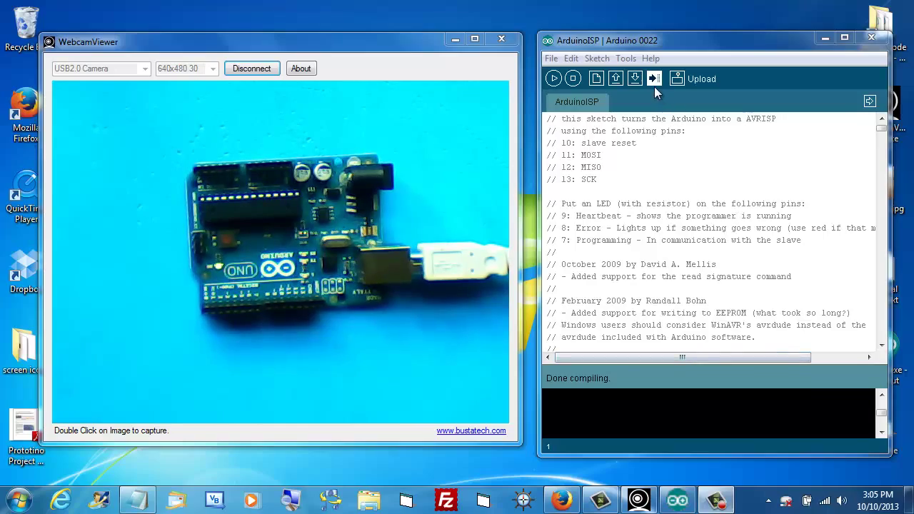
{"action": "left_click", "coordinate": [654, 78]}
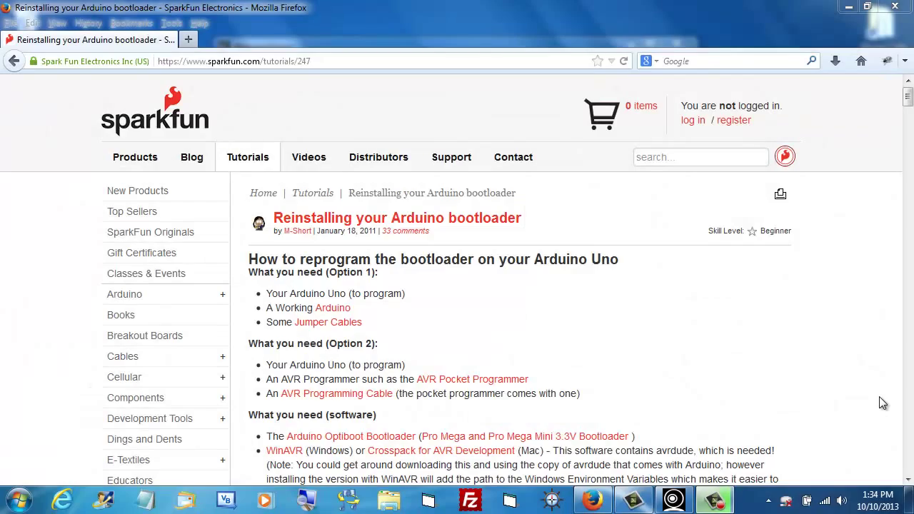
Scroll the SparkFun tutorial to 'Programming the Arduino to act as a Programmer'.
{"action": "scroll", "scroll_direction": "down", "scroll_amount": 3}
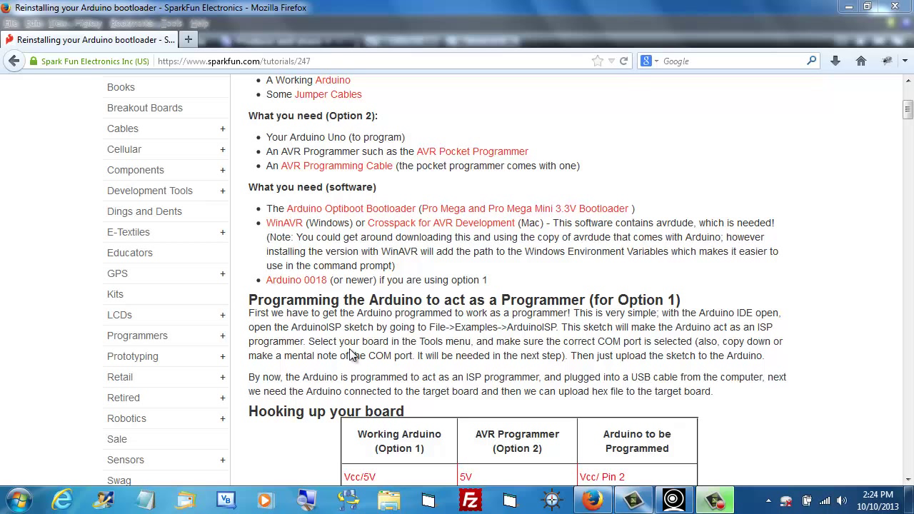
{"action": "mouse_move", "coordinate": [857, 434]}
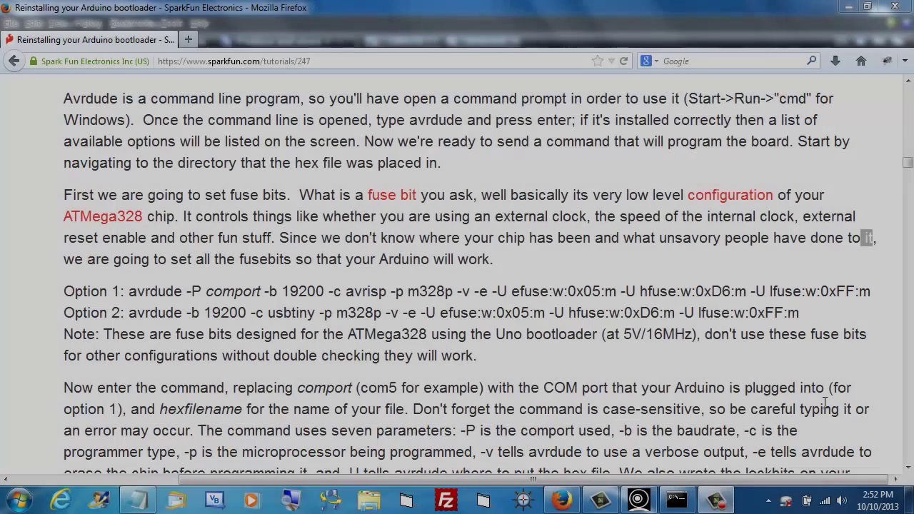
{"action": "mouse_move", "coordinate": [165, 308]}
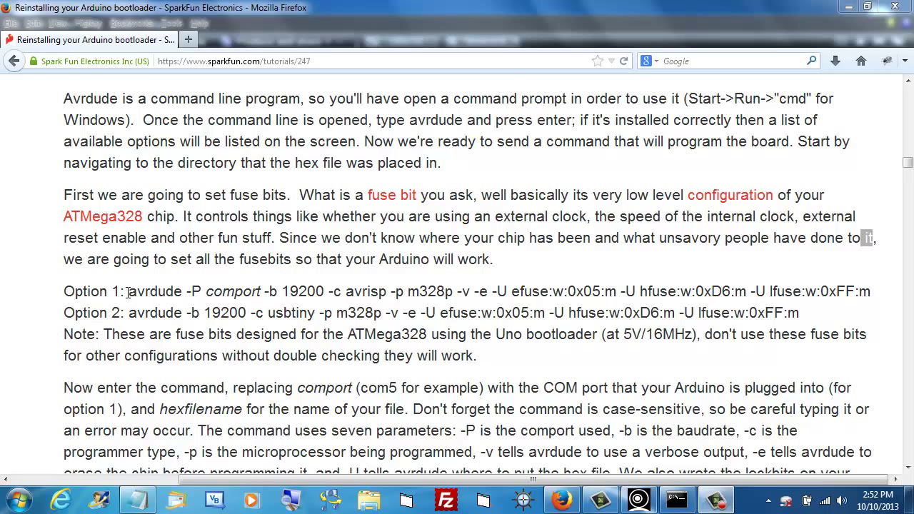
Copy the Option 1 avrdude fuse-bit command from the tutorial page.
{"action": "left_click_drag", "start_coordinate": [131, 291], "coordinate": [768, 291]}
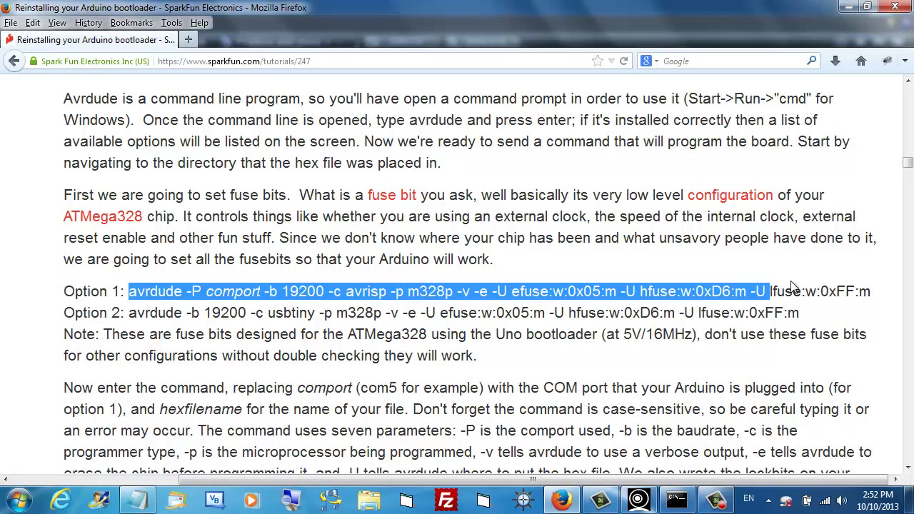
{"action": "key", "text": "ctrl+c"}
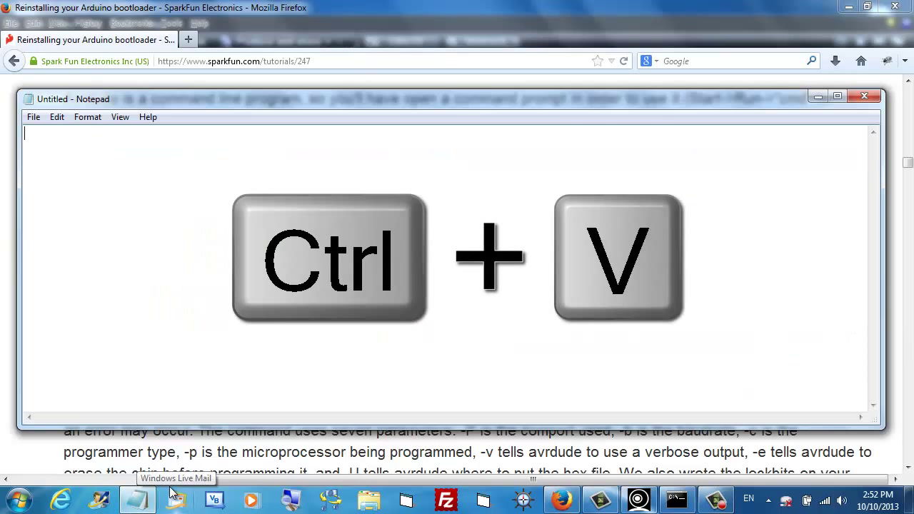
Paste the avrdude fuse command into Notepad and check Arduino's serial port list.
{"action": "key", "text": "ctrl+v"}
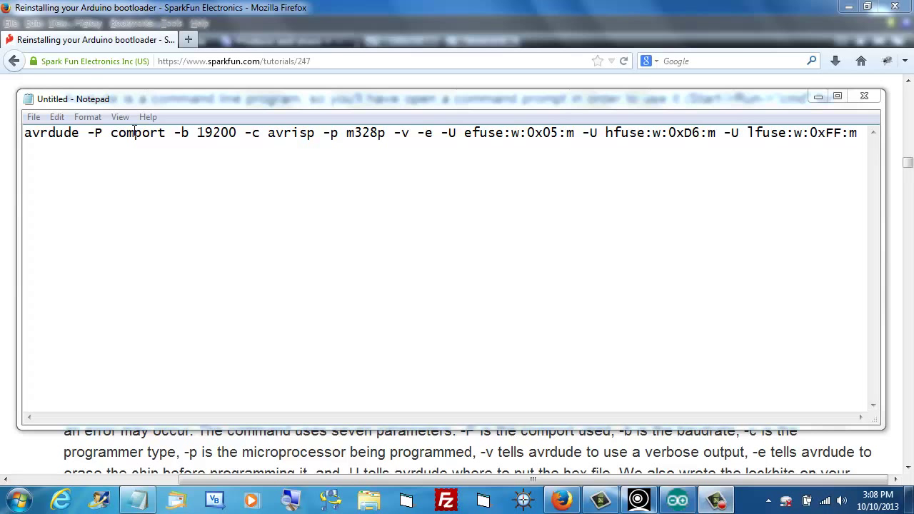
{"action": "double_click", "coordinate": [137, 133]}
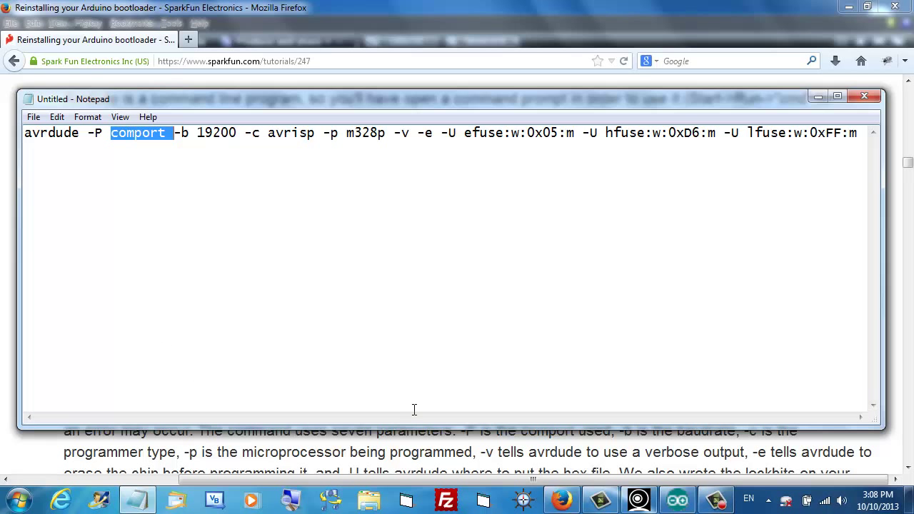
{"action": "left_click", "coordinate": [677, 500]}
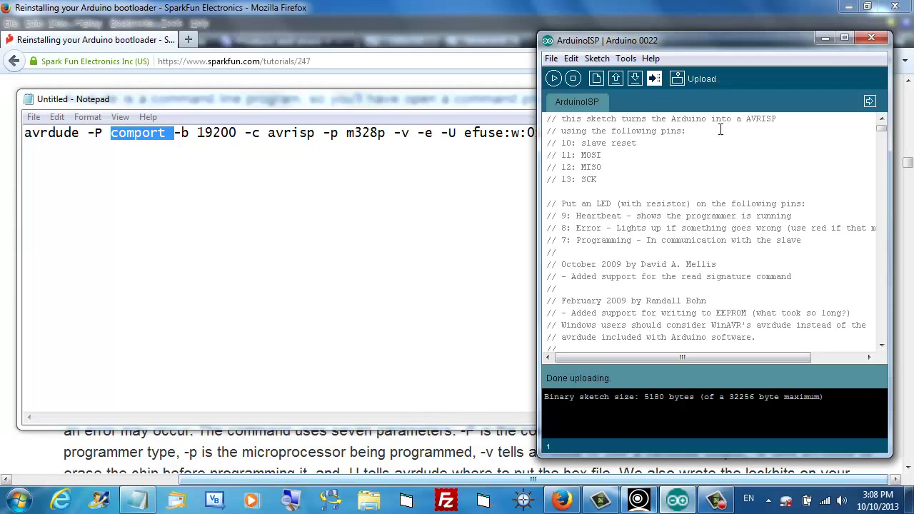
{"action": "left_click", "coordinate": [625, 57]}
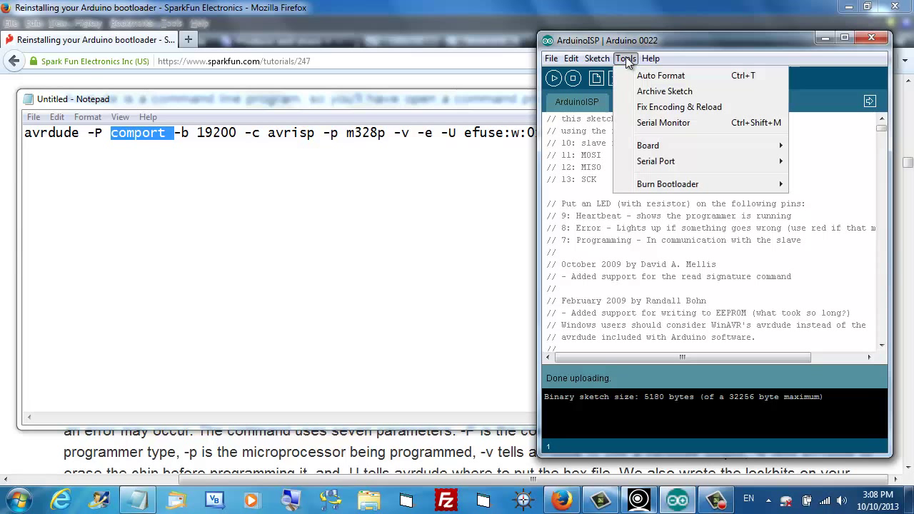
{"action": "mouse_move", "coordinate": [655, 160]}
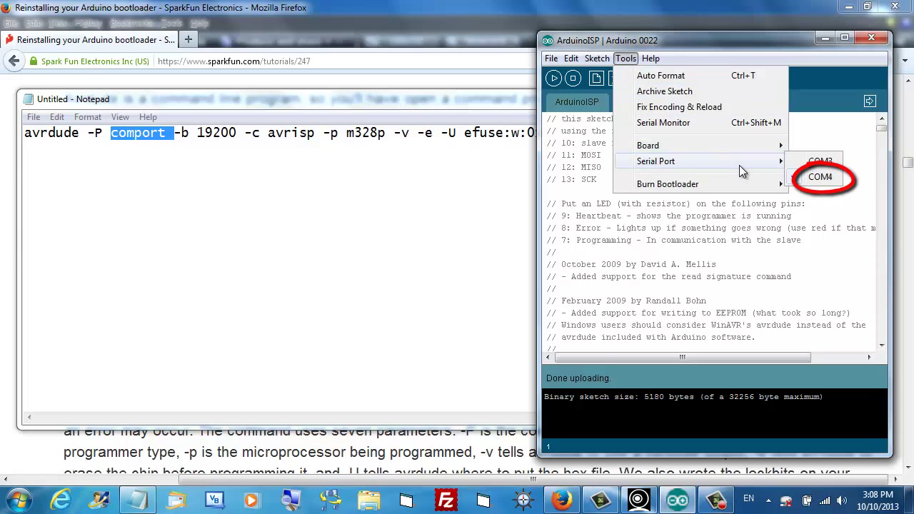
Replace the comport placeholder in the fuse command with com4.
{"action": "left_click", "coordinate": [819, 177]}
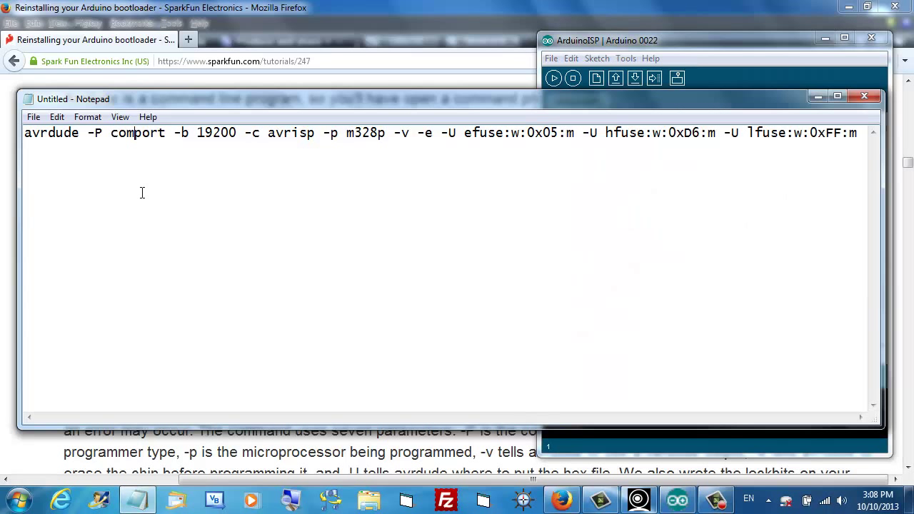
{"action": "double_click", "coordinate": [137, 133]}
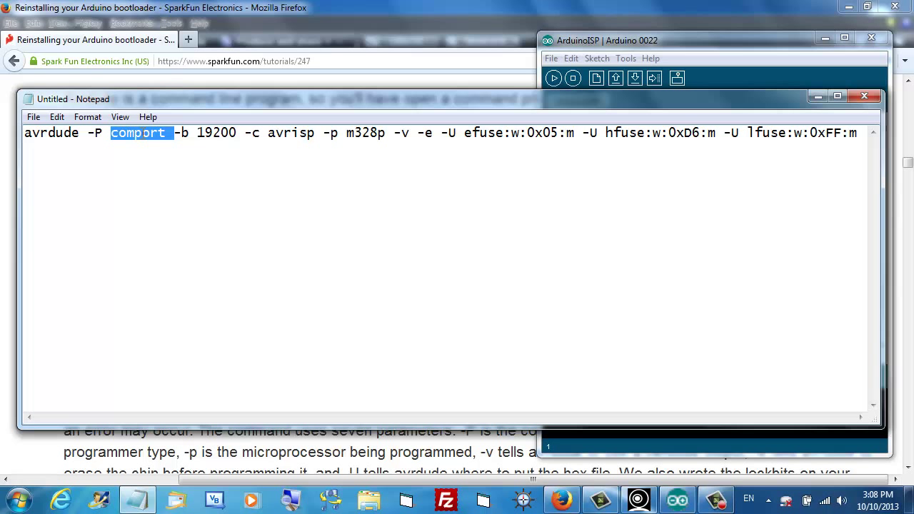
{"action": "type", "text": "com4"}
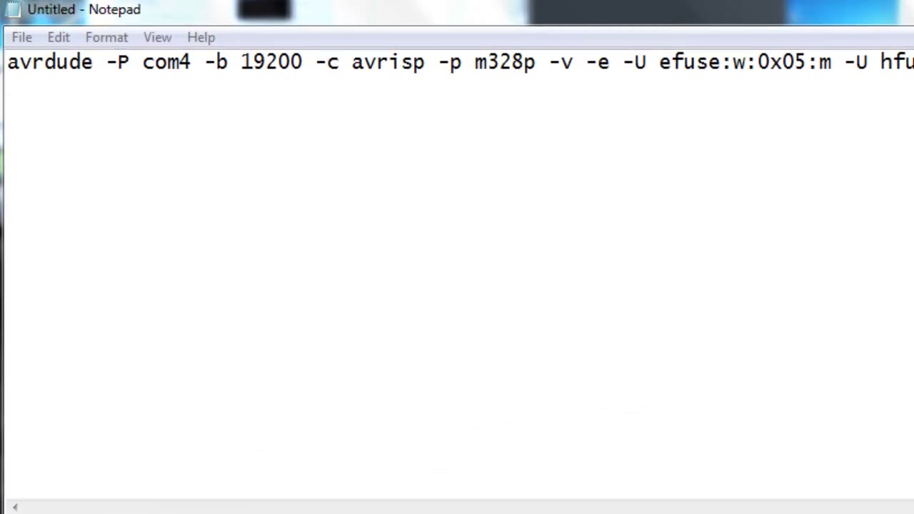
{"action": "left_click_drag", "start_coordinate": [107, 63], "coordinate": [191, 63]}
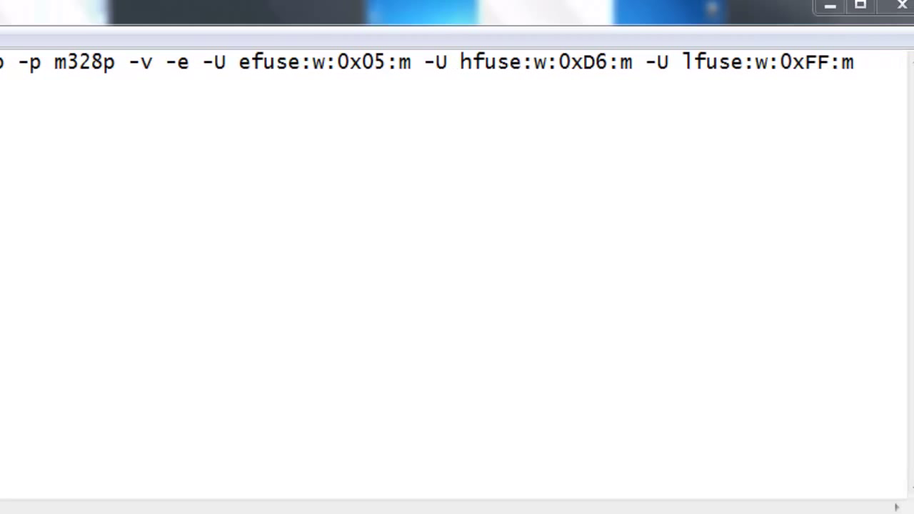
{"action": "left_click_drag", "start_coordinate": [203, 63], "coordinate": [854, 63]}
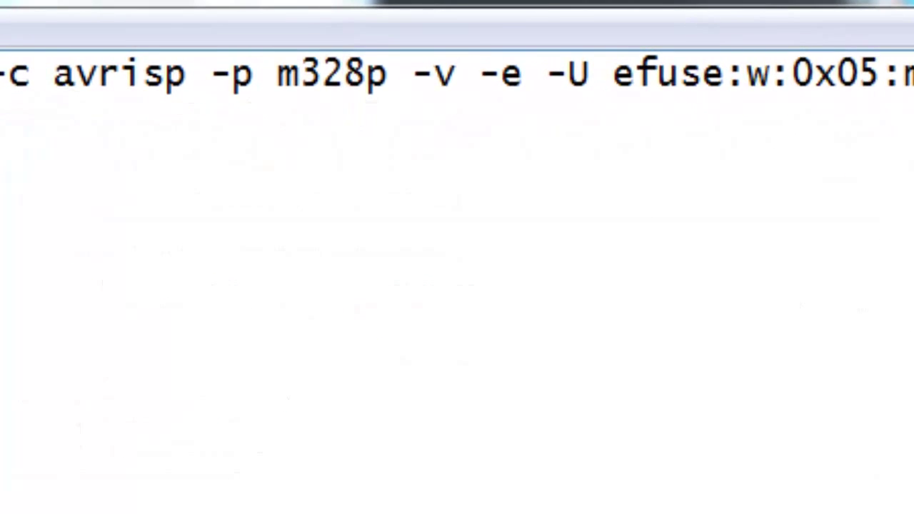
{"action": "double_click", "coordinate": [445, 75]}
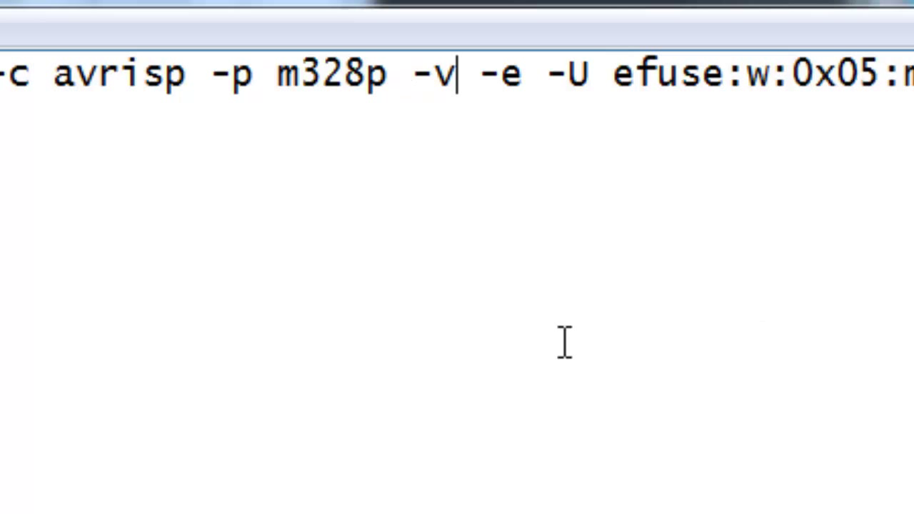
Extend the -v option in the fuse command to -vvvv for verbose output.
{"action": "type", "text": "v"}
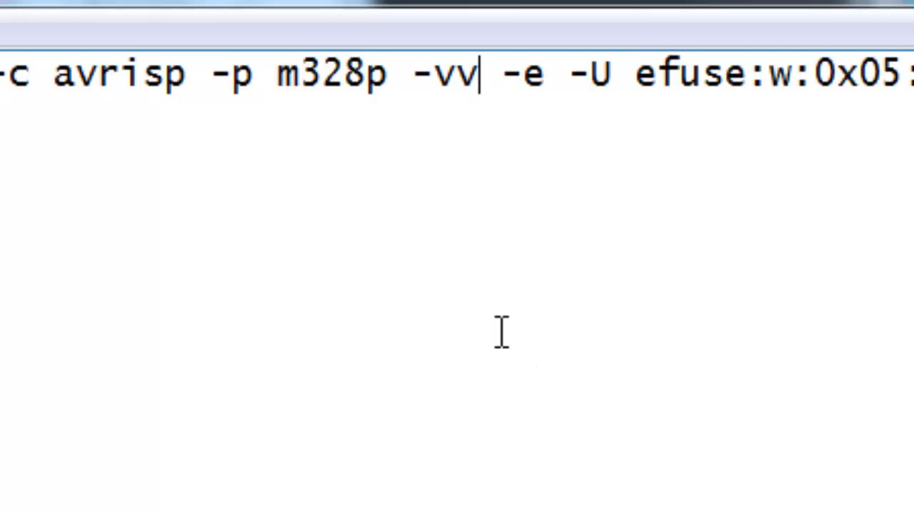
{"action": "type", "text": "v"}
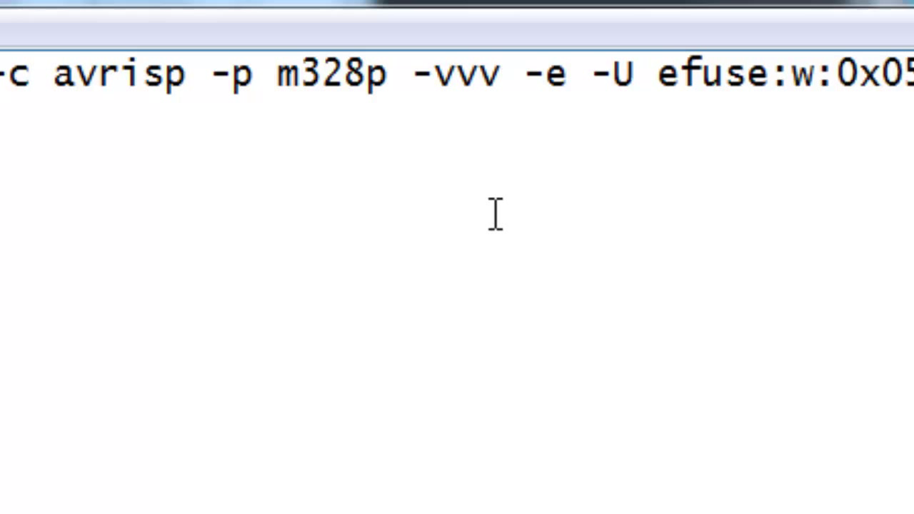
{"action": "type", "text": "vrdude -P com4 -b 19200"}
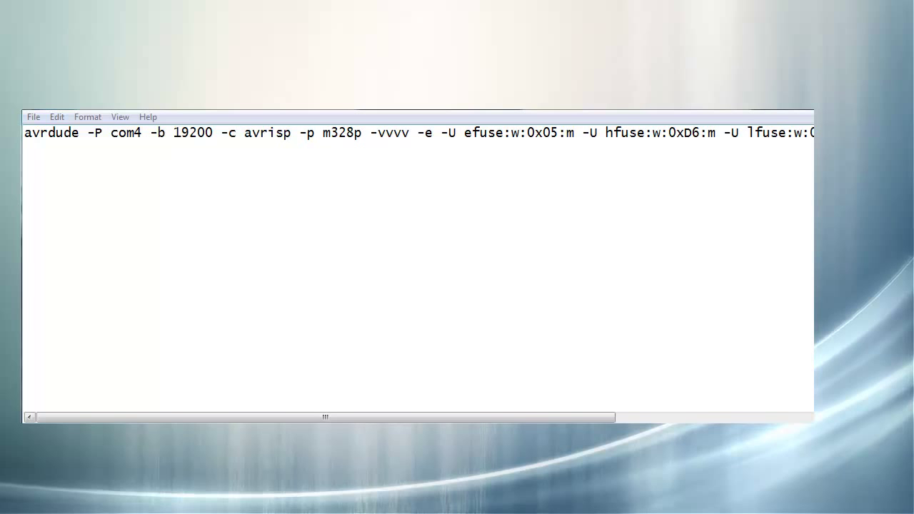
{"action": "mouse_move", "coordinate": [531, 282]}
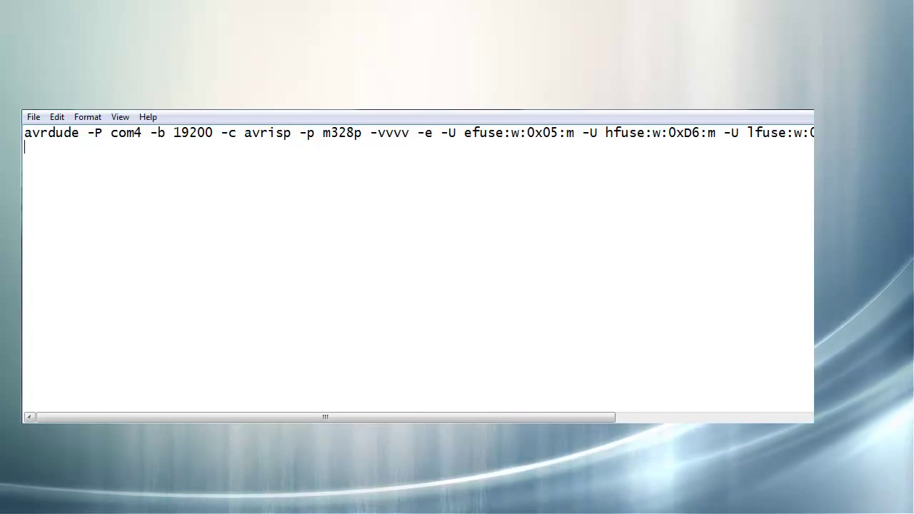
Add a 'paus' line below the fuse command and return to the tutorial.
{"action": "type", "text": "paus"}
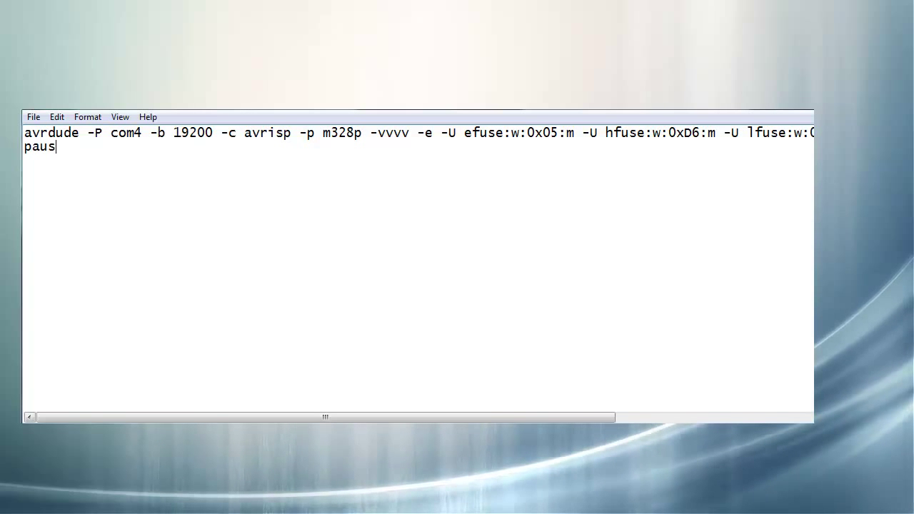
{"action": "key", "text": "Enter"}
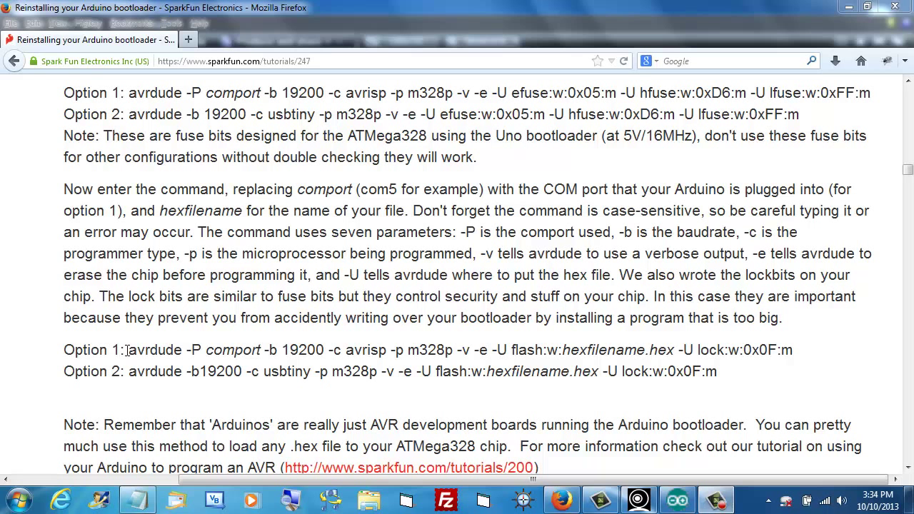
Put the Option 1 flash-and-lock avrdude command on a new line of the batch text.
{"action": "left_click_drag", "start_coordinate": [127, 350], "coordinate": [403, 349]}
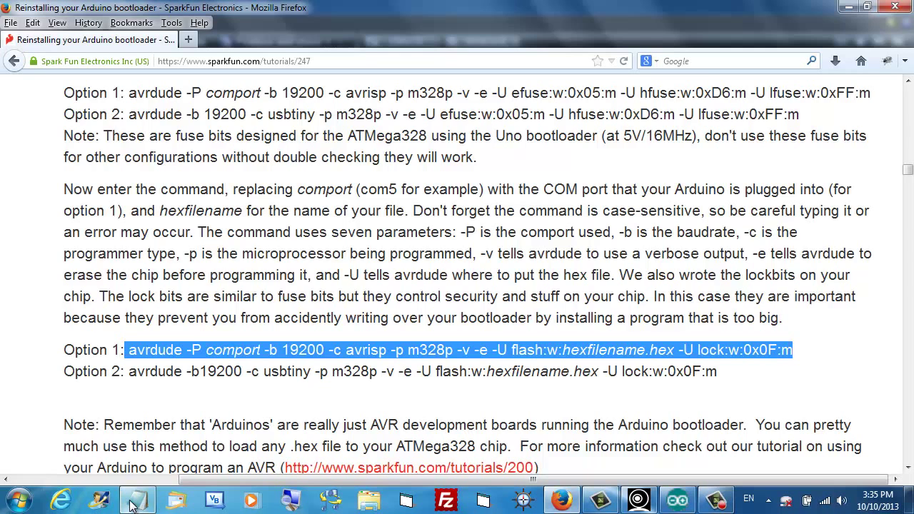
{"action": "left_click", "coordinate": [131, 503]}
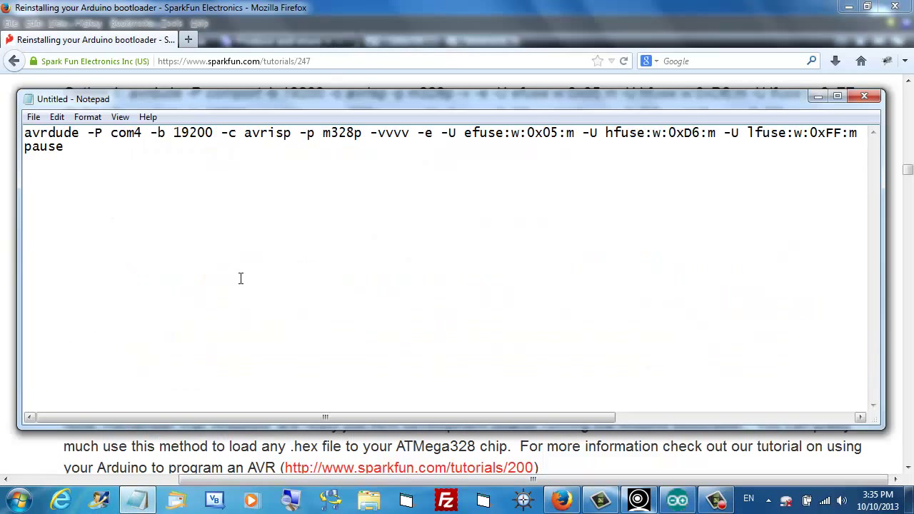
{"action": "type", "text": "avrdude -P comport -b 19200 -c avrisp -p m328p -v -e -U flash:w:hexfilename.hex -U lock:w:0x0F:m"}
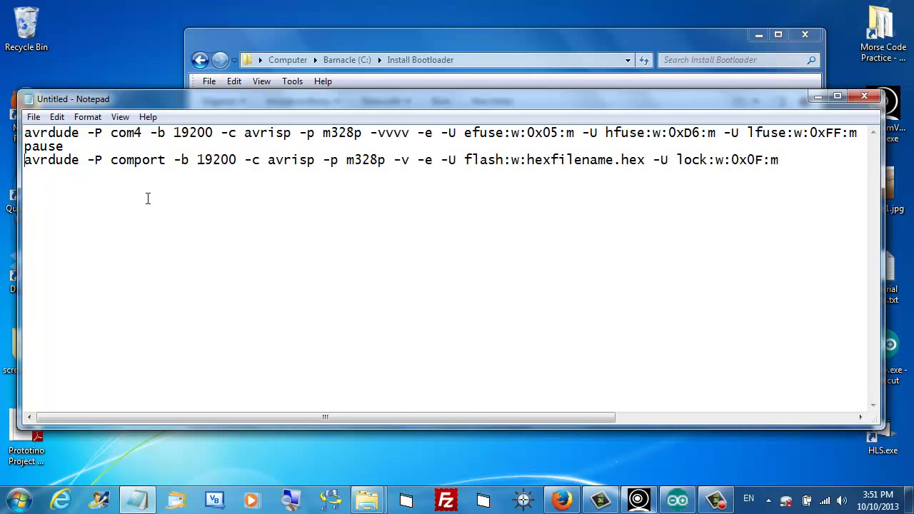
Replace comport with com4 in the flash-and-lock command.
{"action": "double_click", "coordinate": [137, 160]}
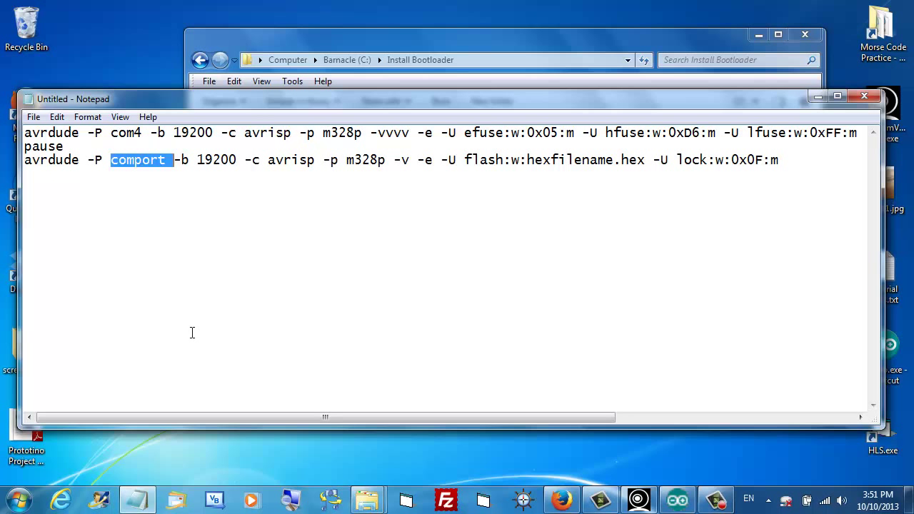
{"action": "type", "text": "co"}
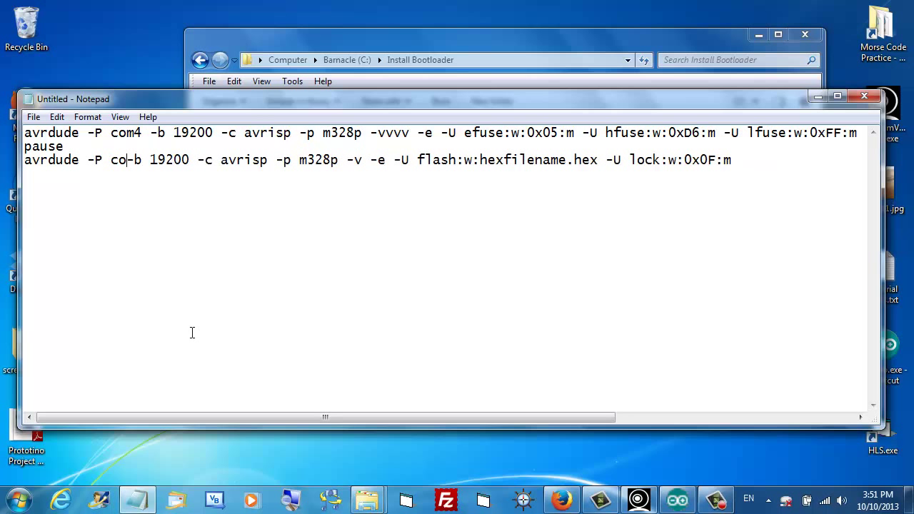
{"action": "type", "text": "m4"}
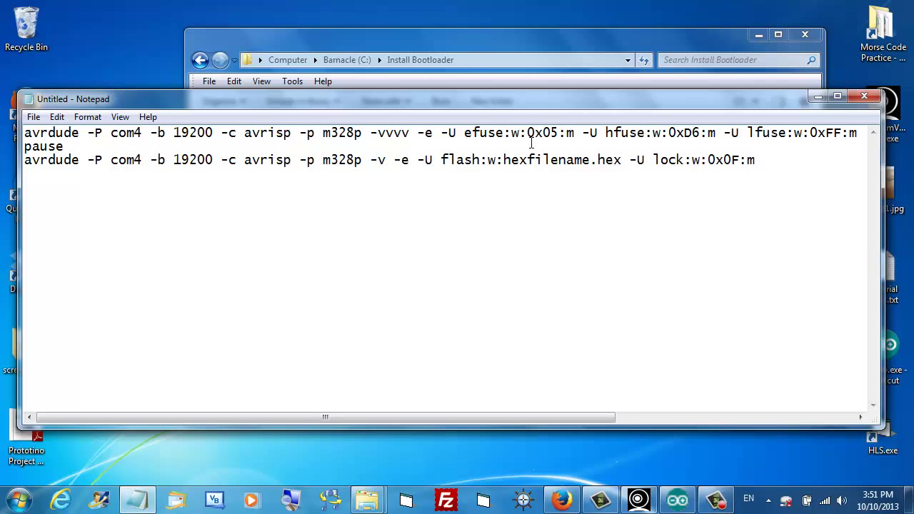
Replace hexfilename with bootfile so the command flashes bootfile.hex.
{"action": "left_click_drag", "start_coordinate": [441, 160], "coordinate": [622, 160]}
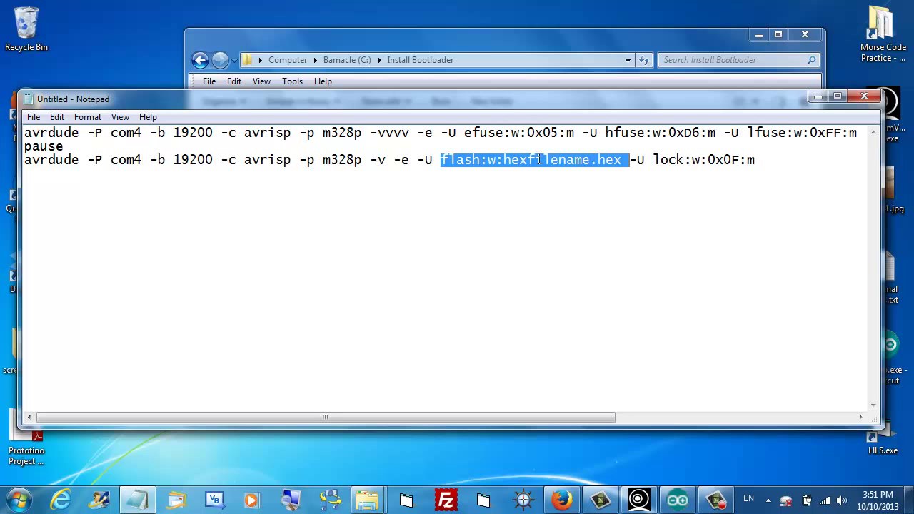
{"action": "left_click", "coordinate": [508, 160]}
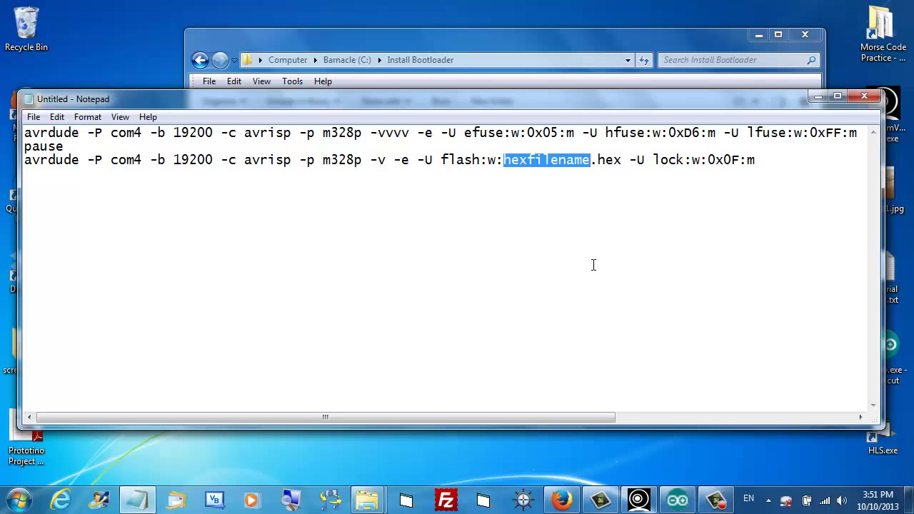
{"action": "type", "text": "bootf"}
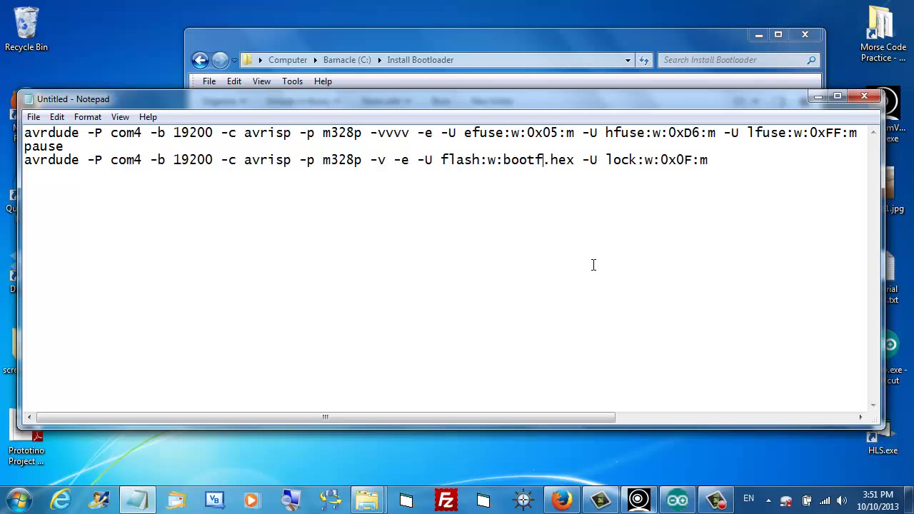
{"action": "type", "text": "ile"}
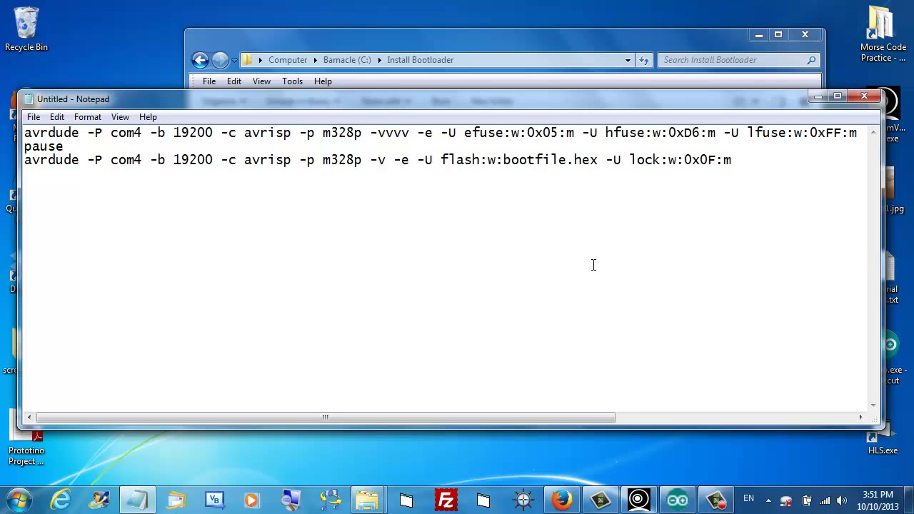
{"action": "mouse_move", "coordinate": [584, 256]}
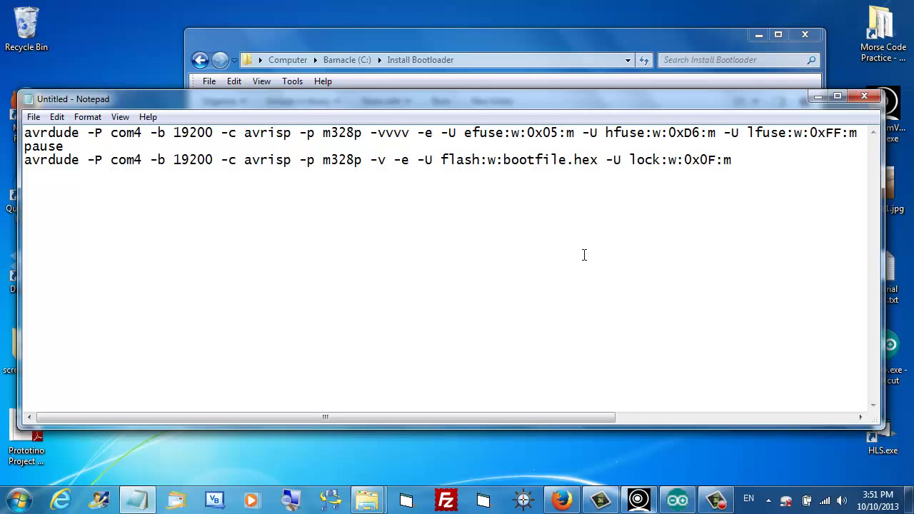
{"action": "left_click", "coordinate": [566, 160]}
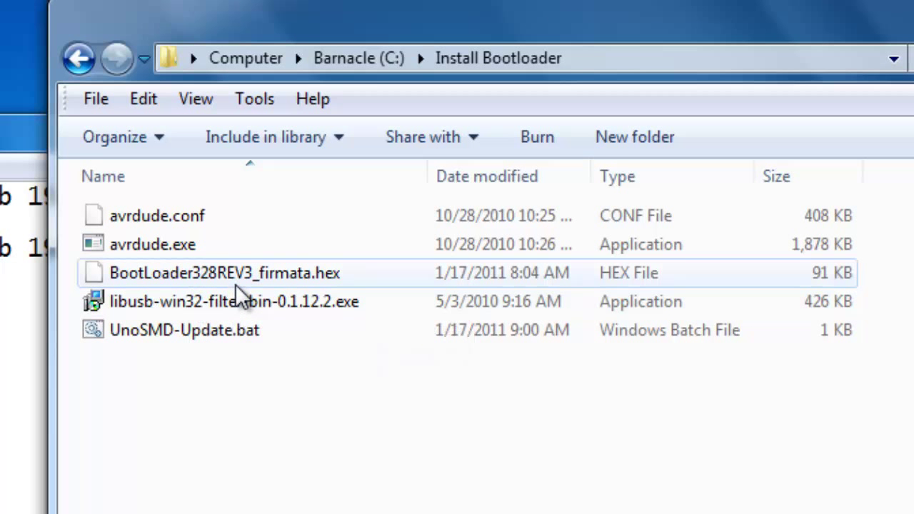
{"action": "mouse_move", "coordinate": [177, 306]}
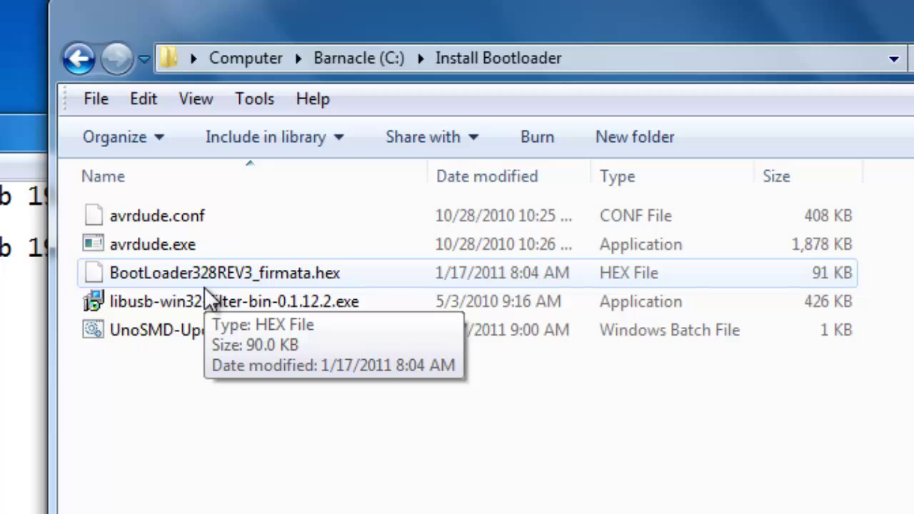
Copy BootLoader328REV3_firmata.hex in the Install Bootloader folder and name the copy bootfile.hex.
{"action": "left_click", "coordinate": [207, 274]}
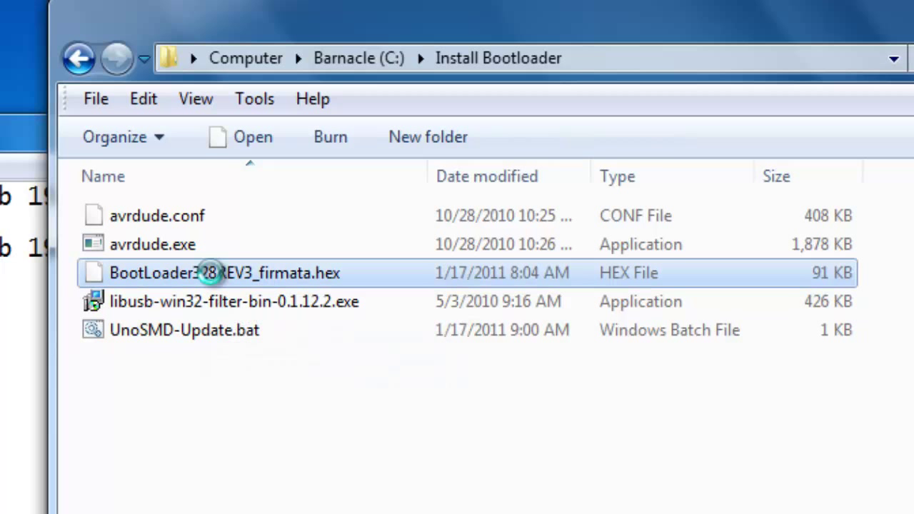
{"action": "right_click", "coordinate": [206, 274]}
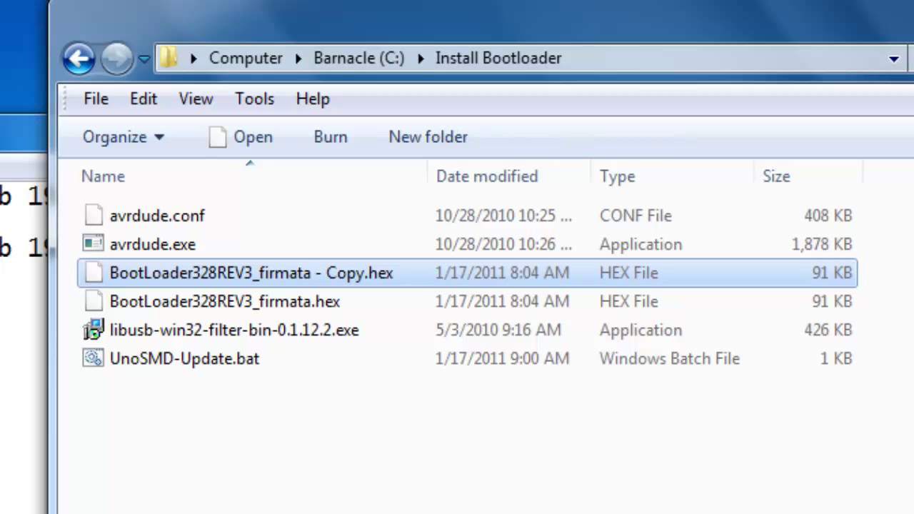
{"action": "mouse_move", "coordinate": [317, 365]}
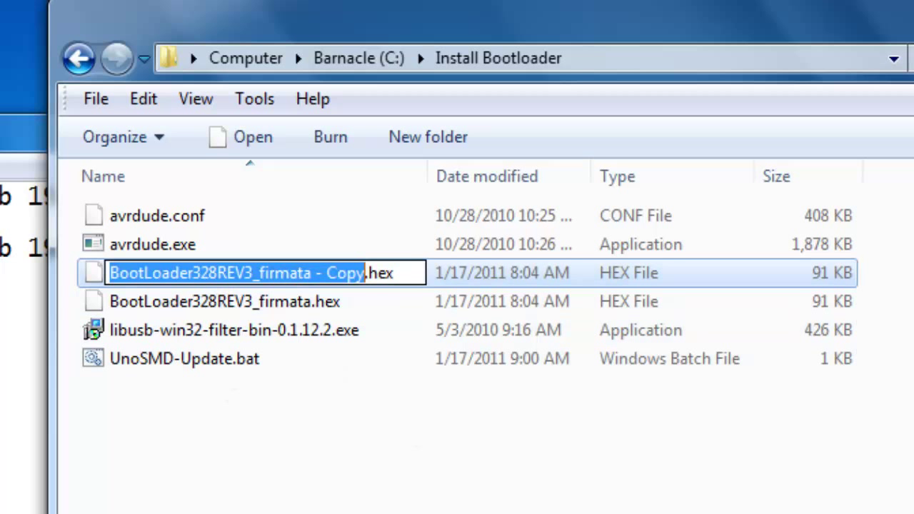
{"action": "type", "text": "b.hex"}
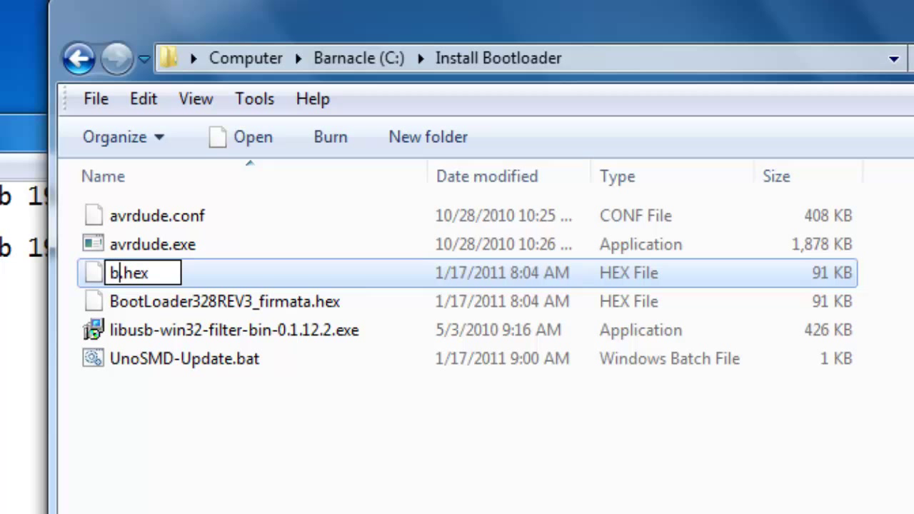
{"action": "type", "text": "ootfile"}
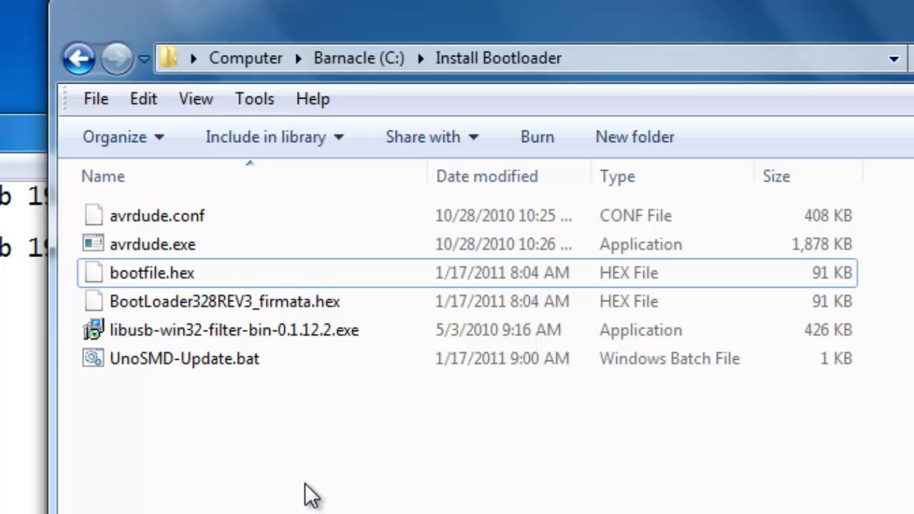
{"action": "mouse_move", "coordinate": [311, 317]}
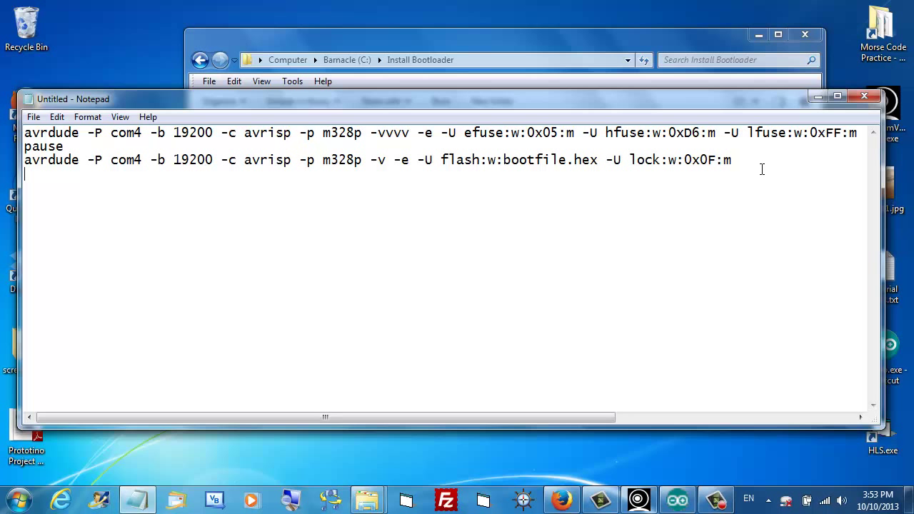
Add a pause line after the flash-and-lock command.
{"action": "type", "text": "pa"}
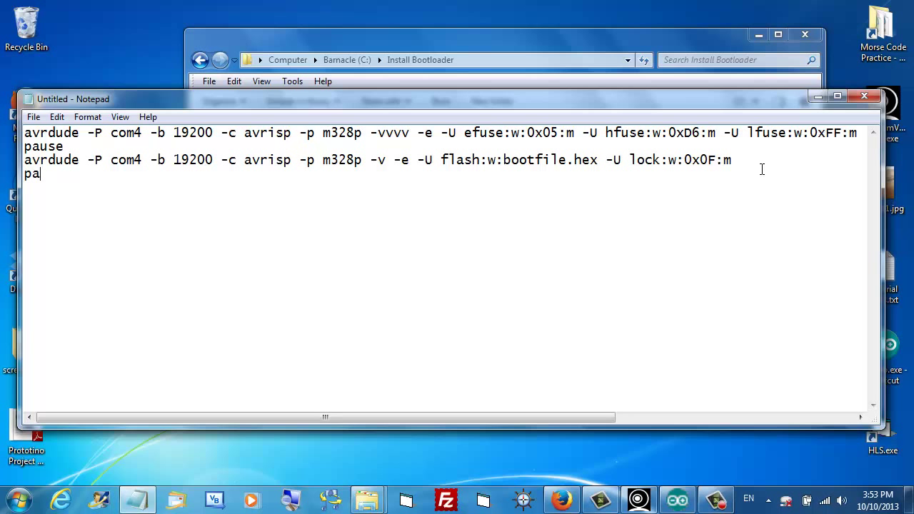
{"action": "type", "text": "use"}
{"action": "left_click", "coordinate": [379, 160]}
{"action": "type", "text": "vvv"}
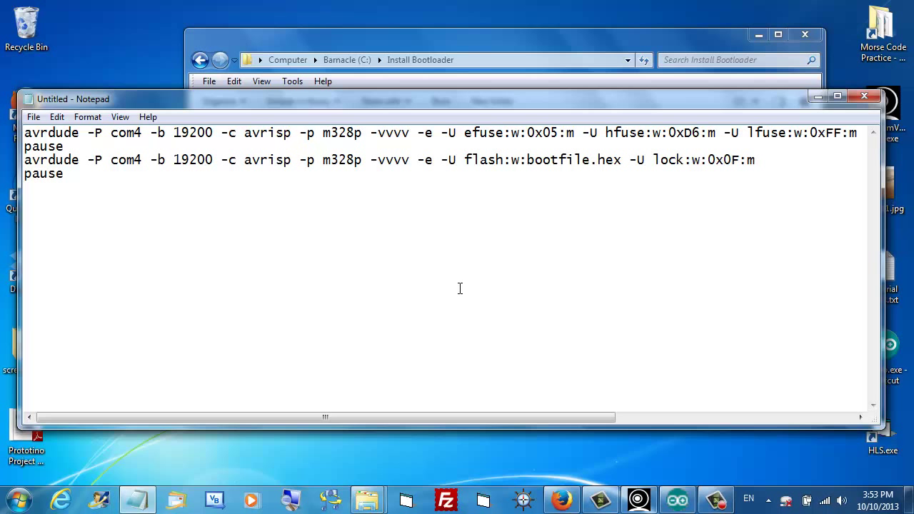
{"action": "mouse_move", "coordinate": [474, 268]}
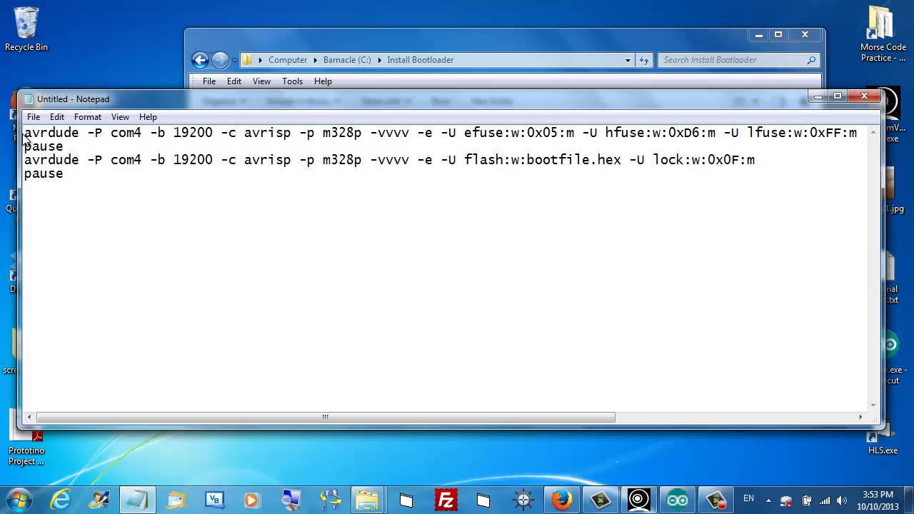
{"action": "mouse_move", "coordinate": [242, 290]}
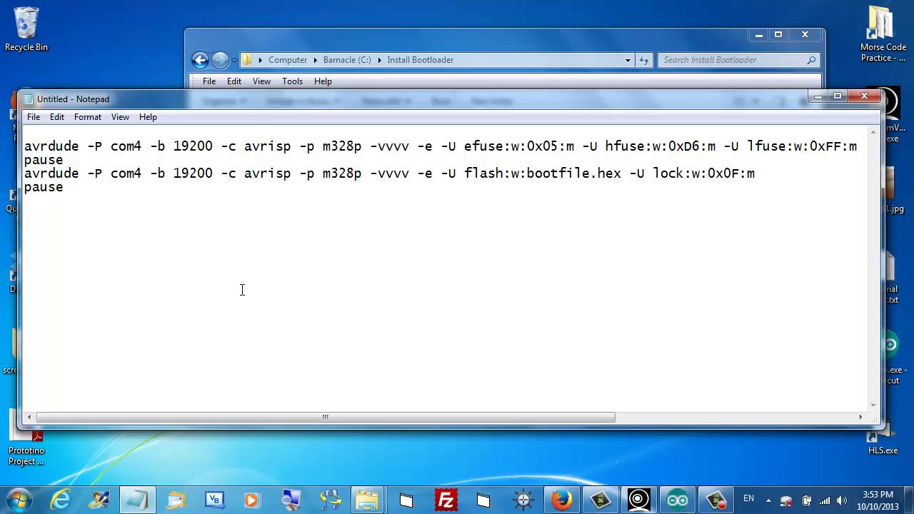
Add a pause line at the top of the batch script.
{"action": "type", "text": "p"}
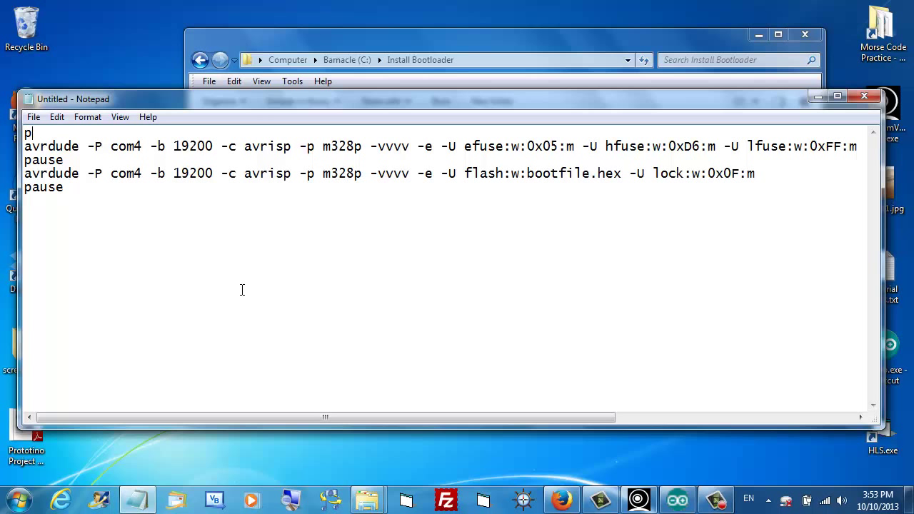
{"action": "type", "text": "ause"}
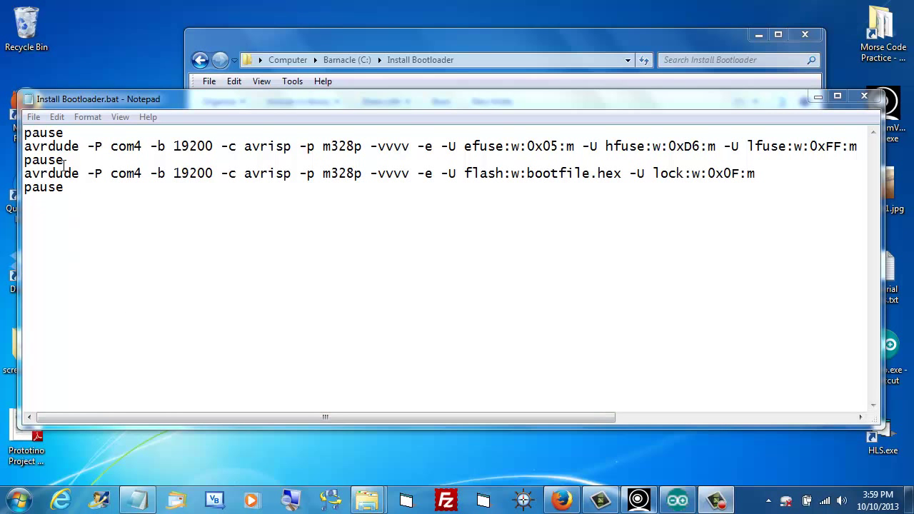
Save the script as Install Bootloader.bat in the Install Bootloader folder.
{"action": "left_click", "coordinate": [31, 117]}
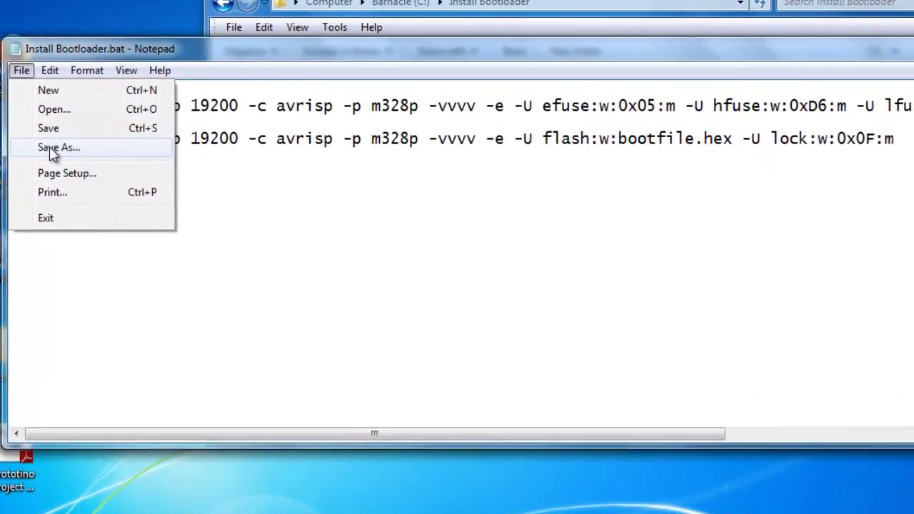
{"action": "left_click", "coordinate": [57, 148]}
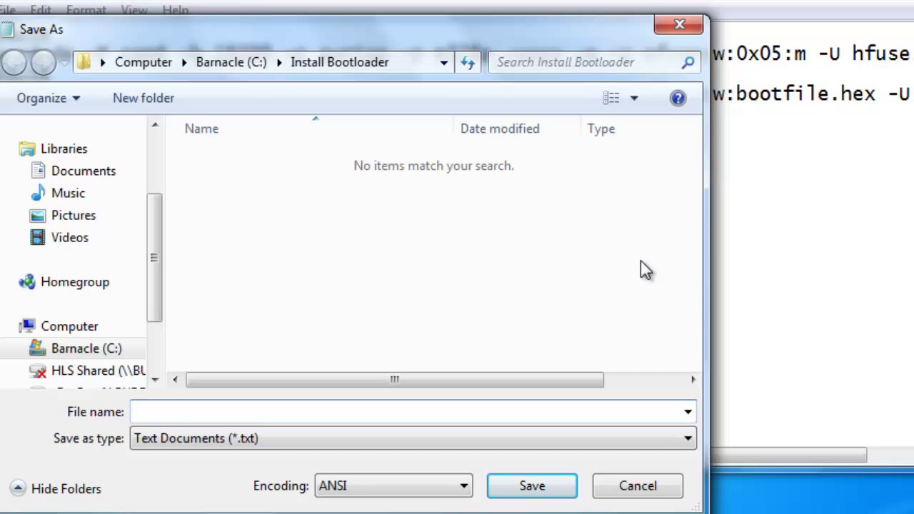
{"action": "type", "text": "Install B"}
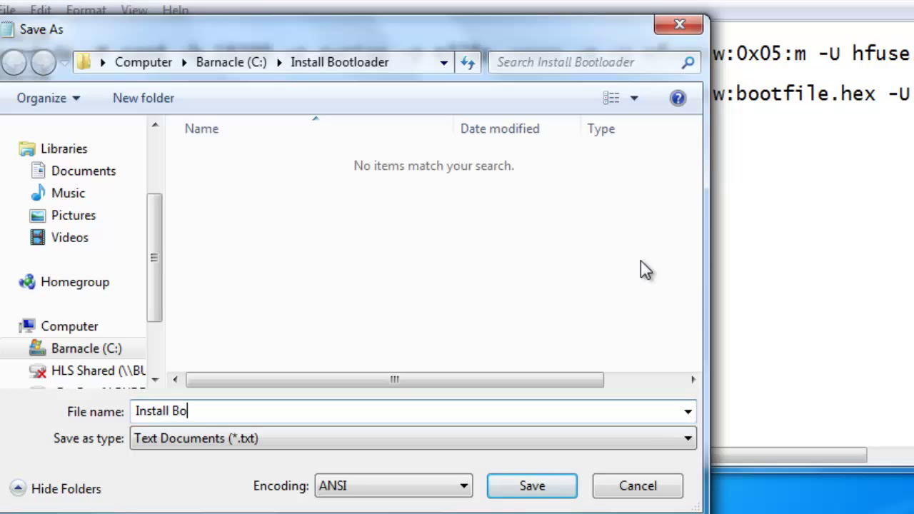
{"action": "type", "text": "otloader"}
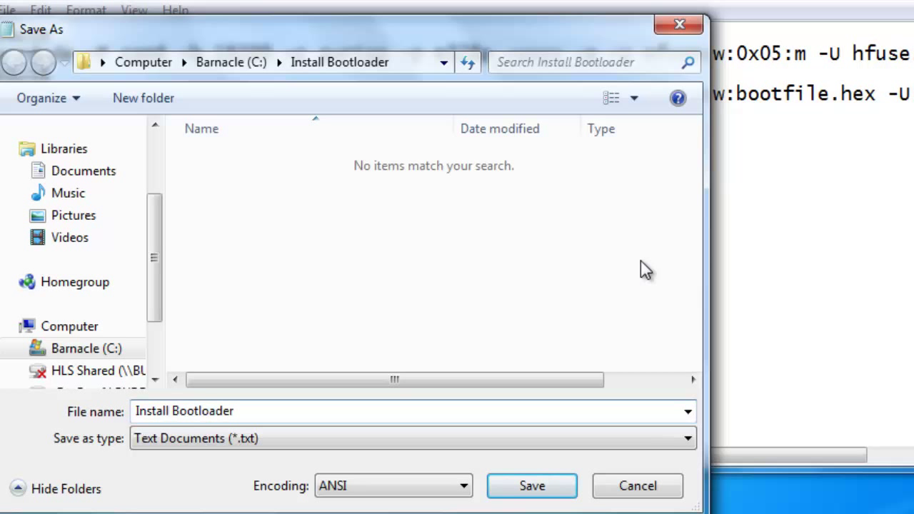
{"action": "type", "text": "."}
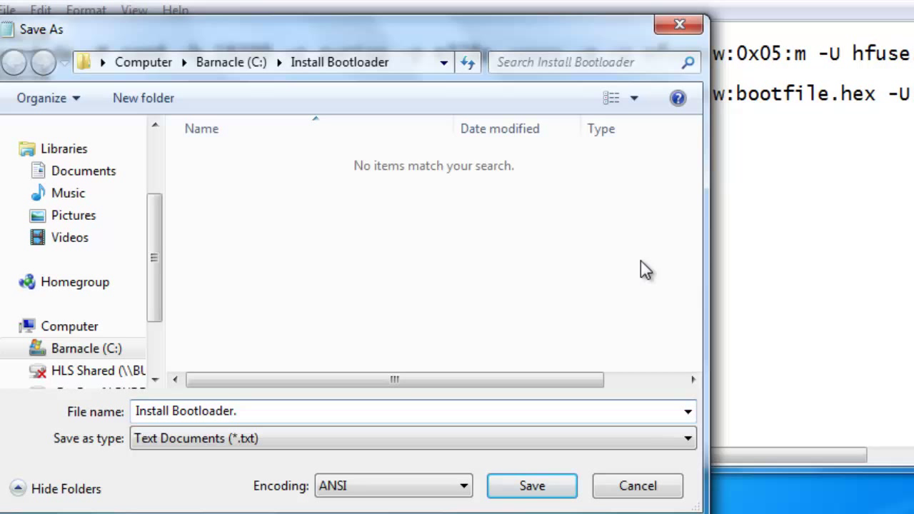
{"action": "type", "text": "ba"}
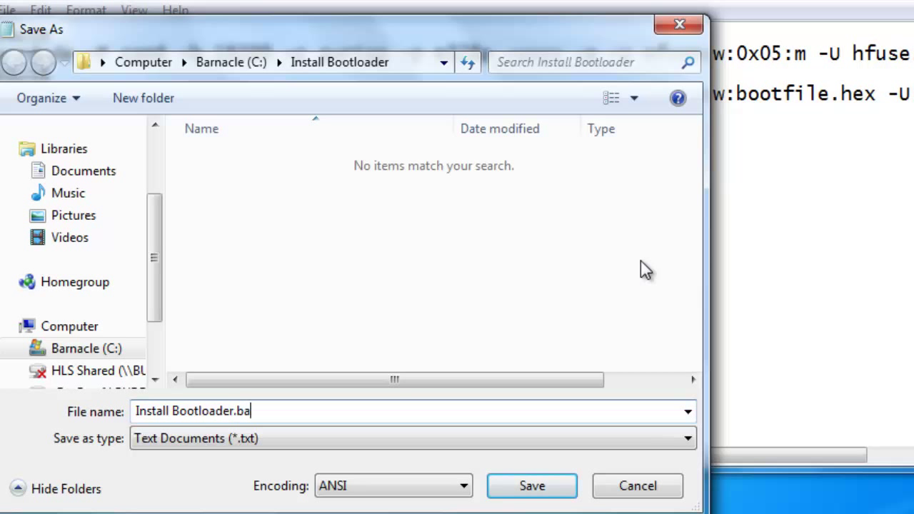
{"action": "type", "text": "t"}
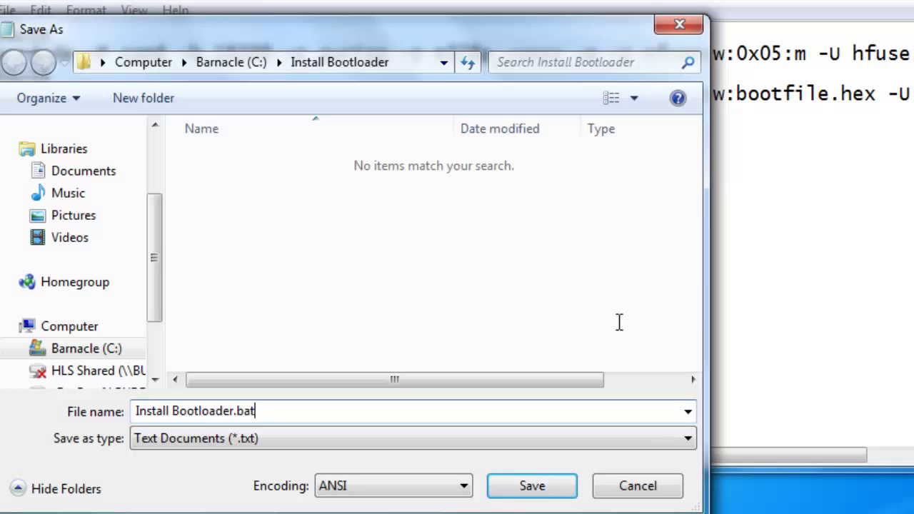
{"action": "left_click", "coordinate": [532, 485]}
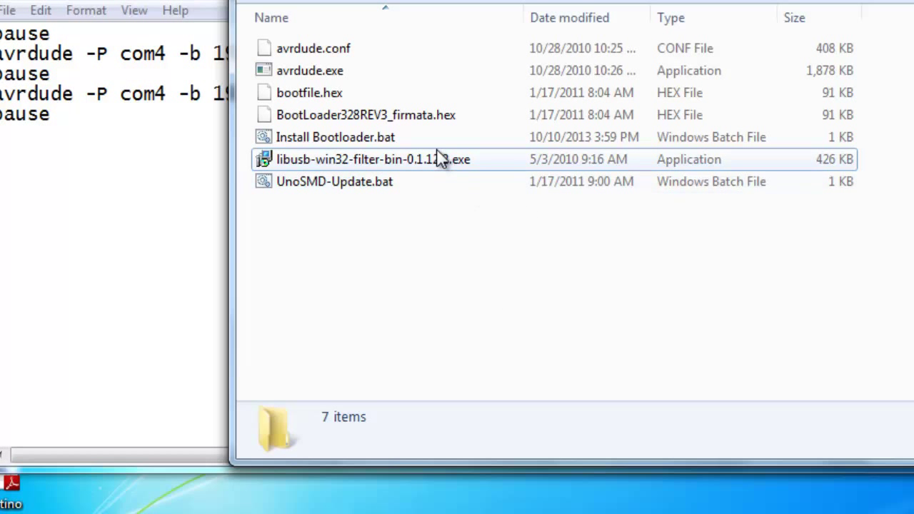
Select Install Bootloader.bat to view its details as a Windows Batch File.
{"action": "left_click", "coordinate": [337, 138]}
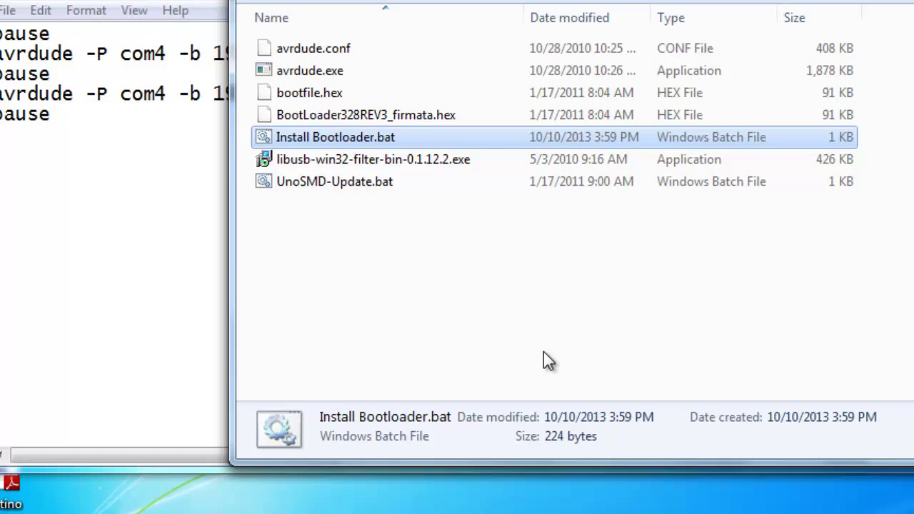
{"action": "mouse_move", "coordinate": [308, 146]}
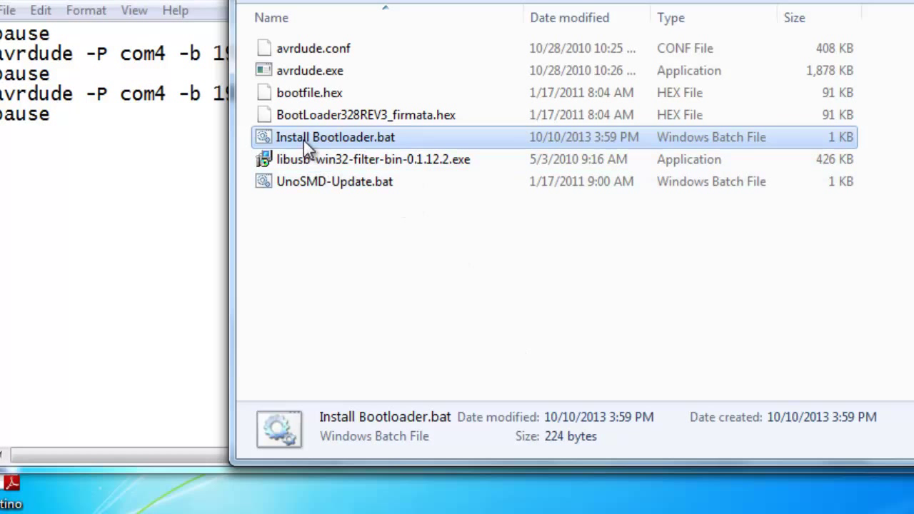
{"action": "mouse_move", "coordinate": [307, 143]}
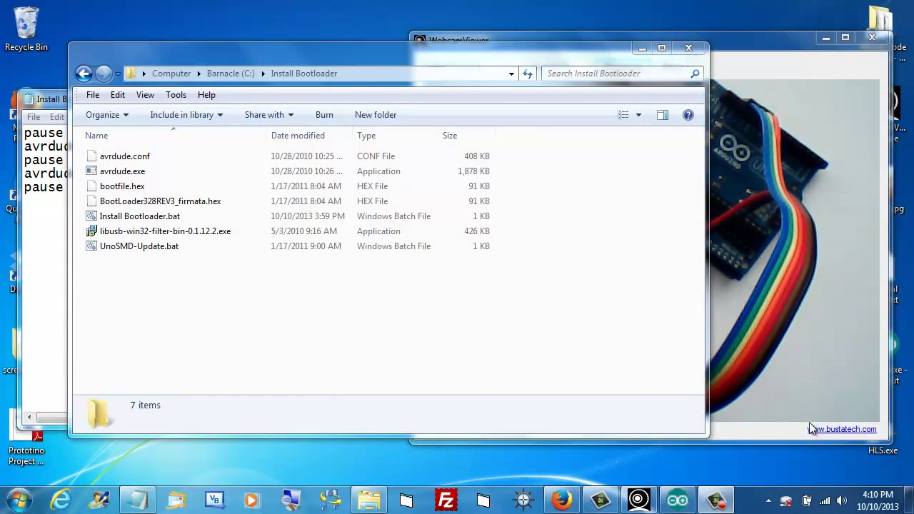
Run Install Bootloader.bat and move its command window to the left.
{"action": "left_click", "coordinate": [140, 216]}
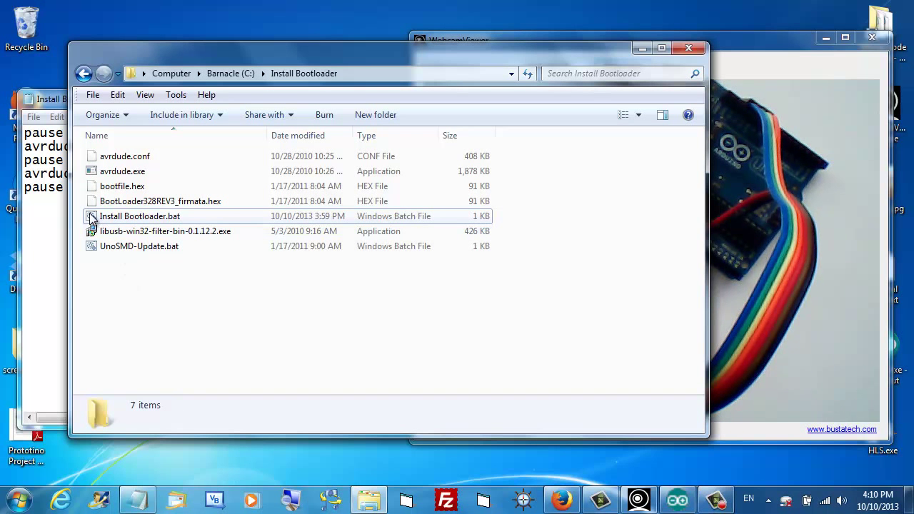
{"action": "mouse_move", "coordinate": [94, 222]}
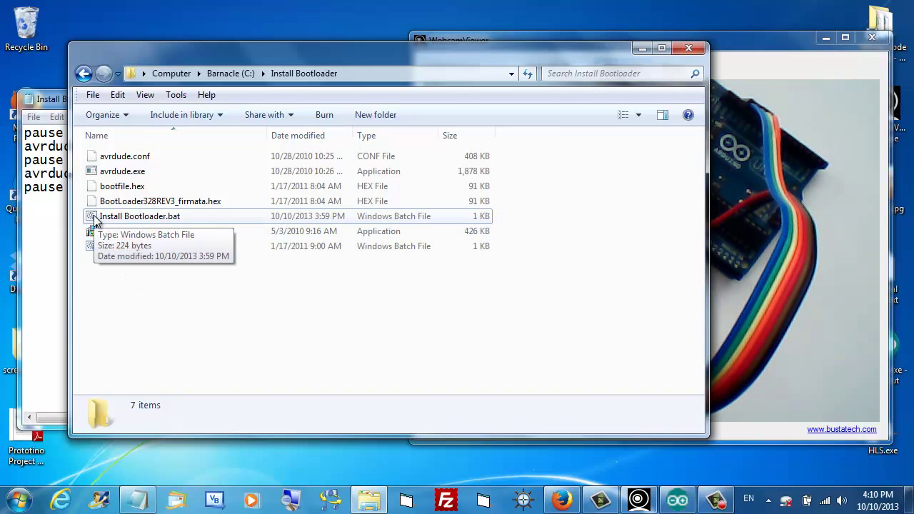
{"action": "double_click", "coordinate": [140, 215]}
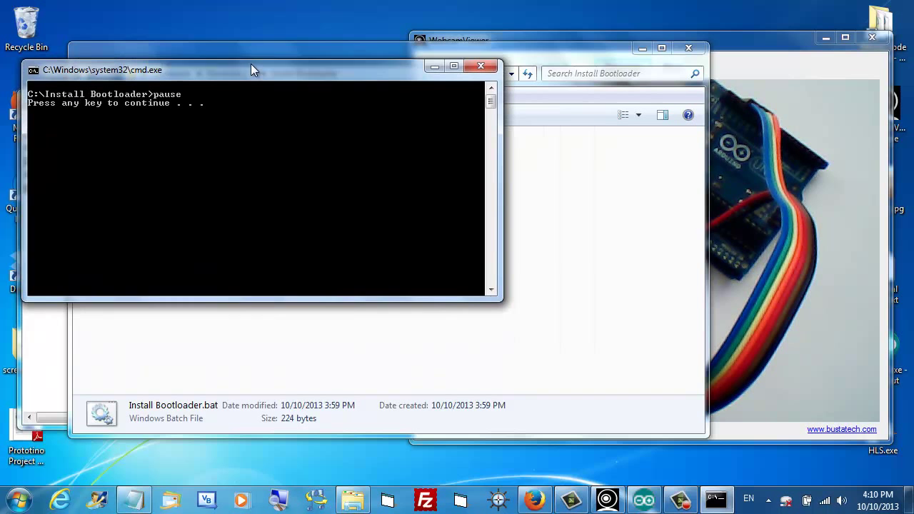
{"action": "left_click_drag", "start_coordinate": [254, 69], "coordinate": [242, 54]}
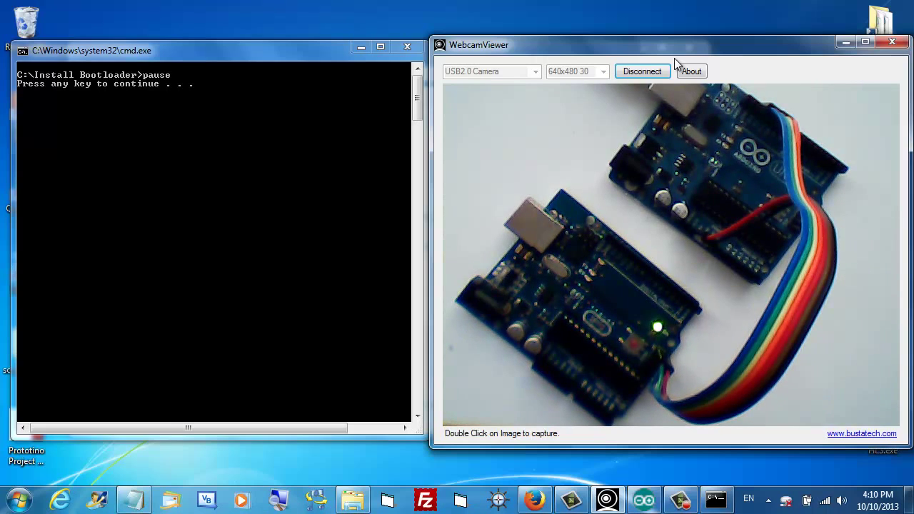
Enlarge the cmd window and continue past the pause once avrdude reports fuses OK.
{"action": "left_click_drag", "start_coordinate": [92, 50], "coordinate": [108, 43]}
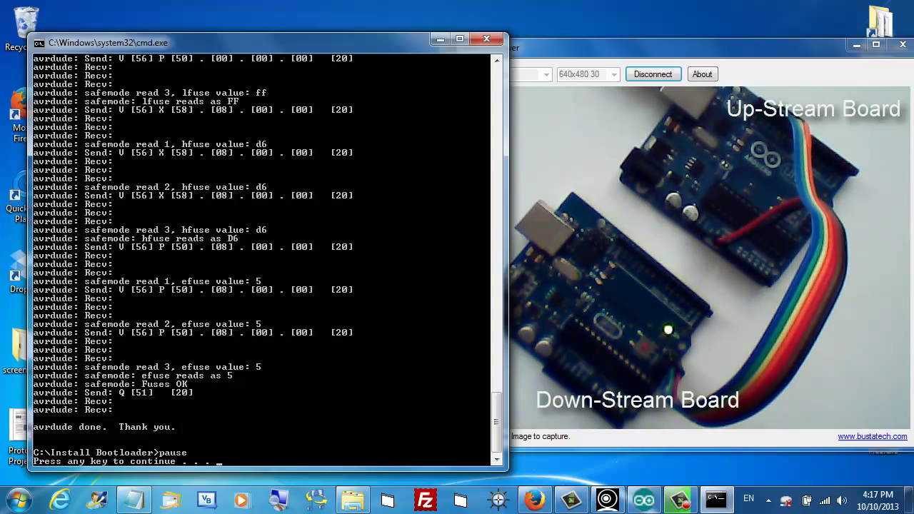
{"action": "key", "text": "enter"}
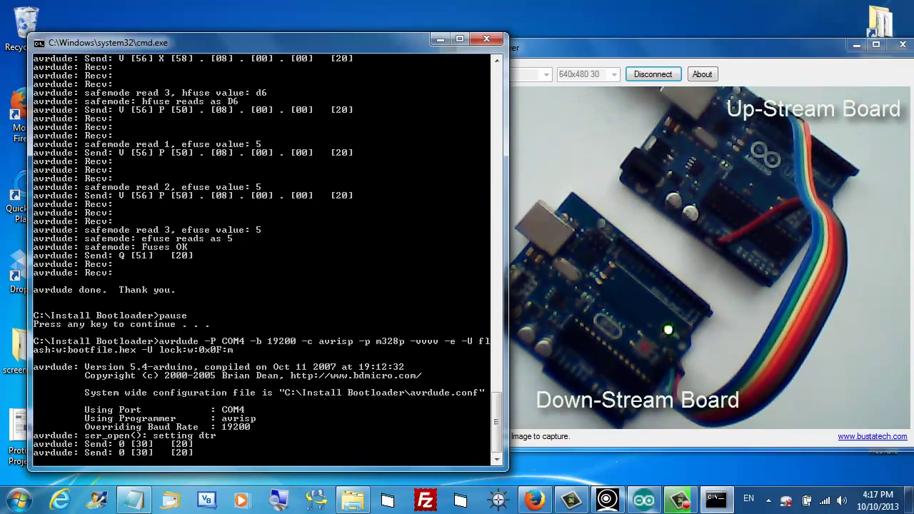